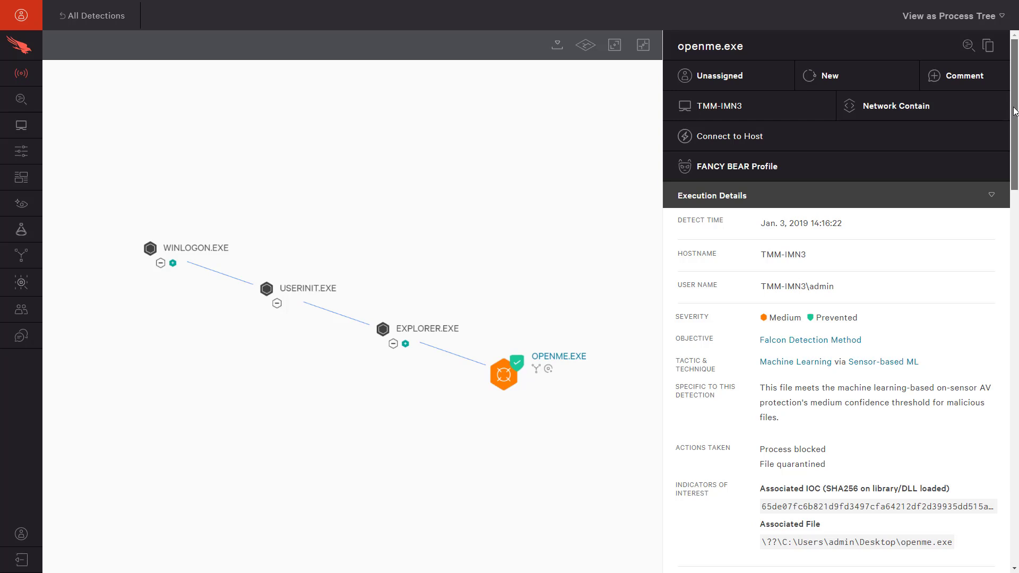
Add openme.exe's SHA256 hash to a list named 'Blocke' with an Always Block policy
scroll(down, 3)
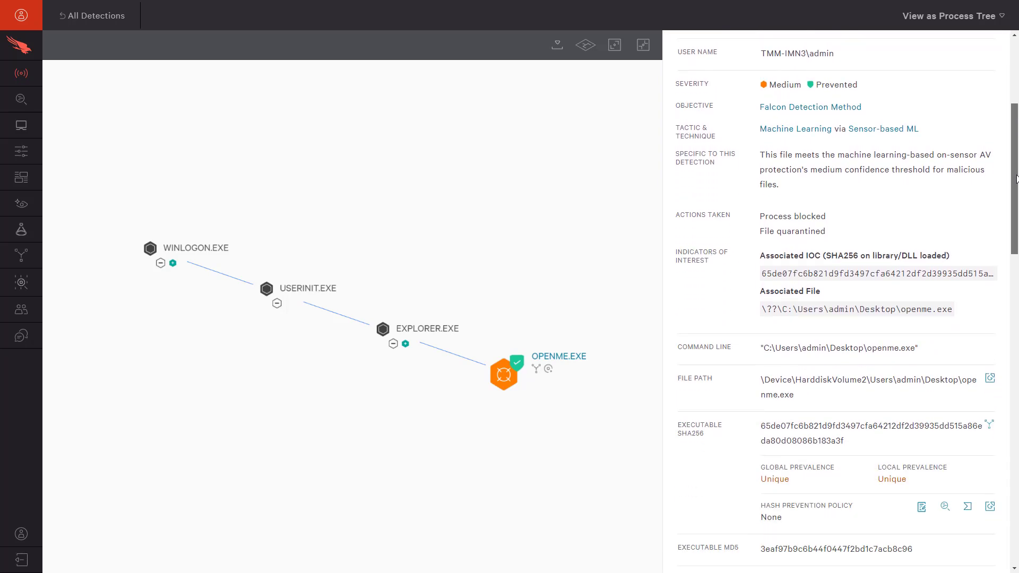
scroll(down, 3)
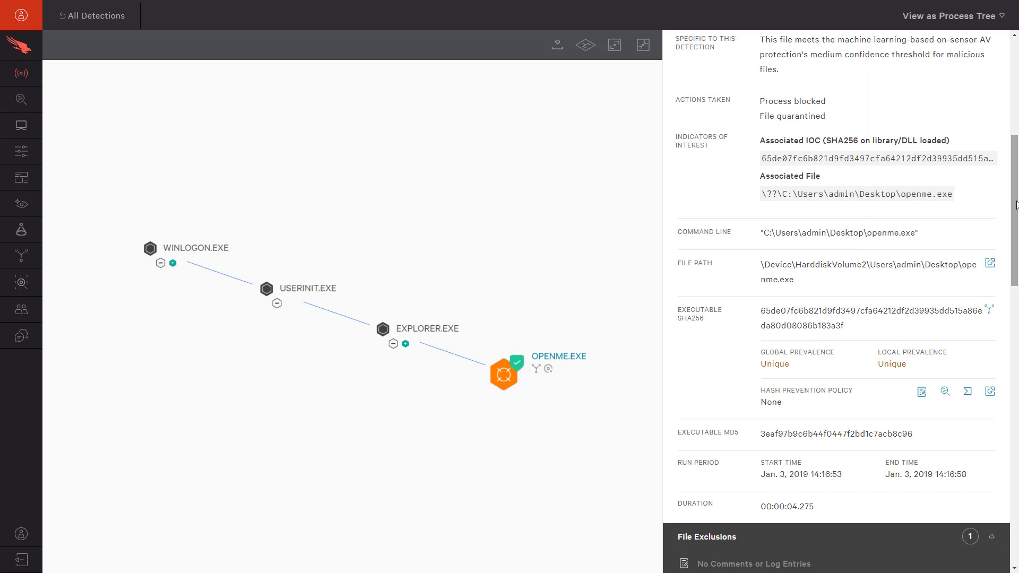
click(922, 391)
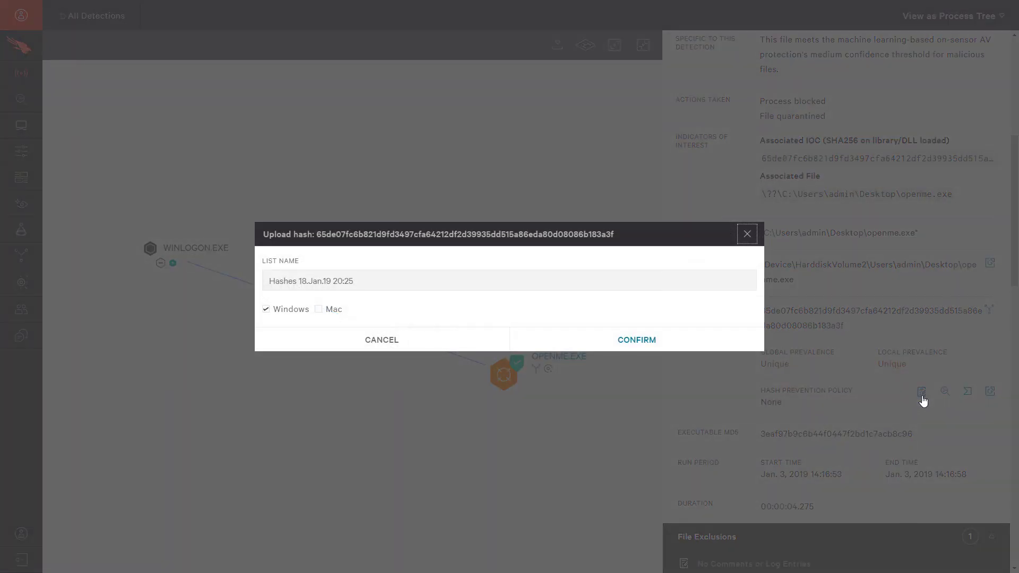
text(Blocke)
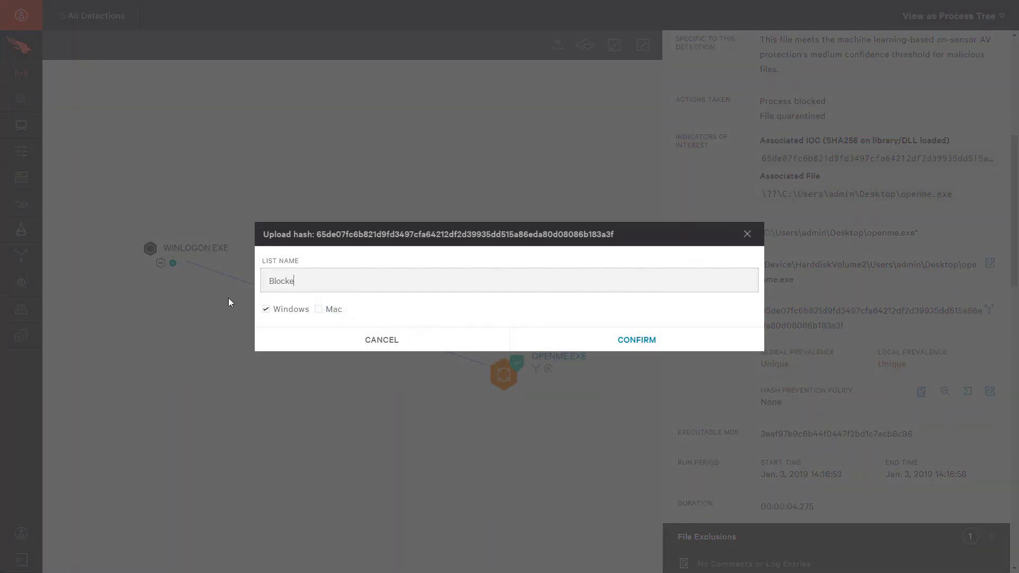
click(636, 340)
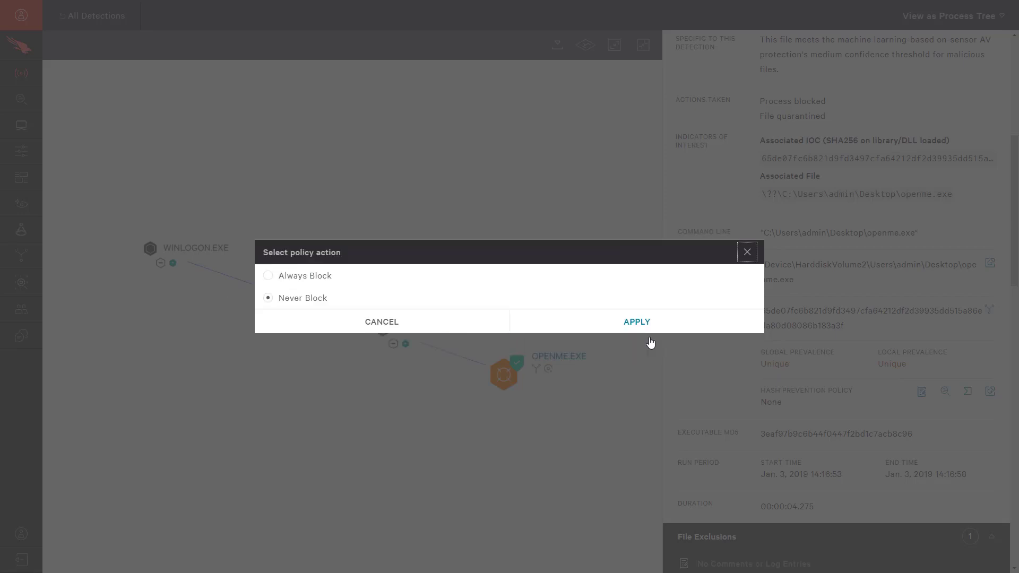
click(269, 276)
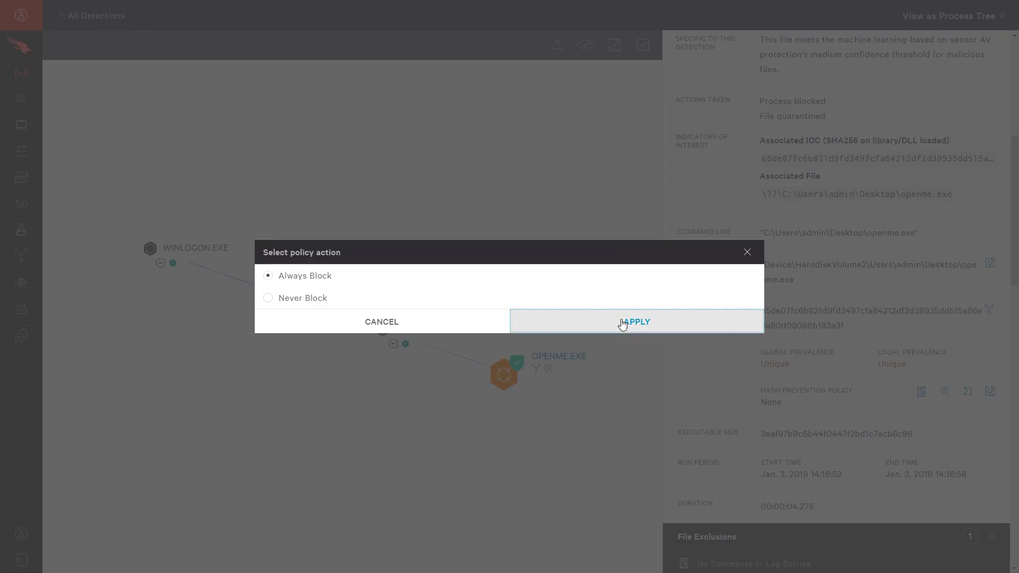
click(636, 322)
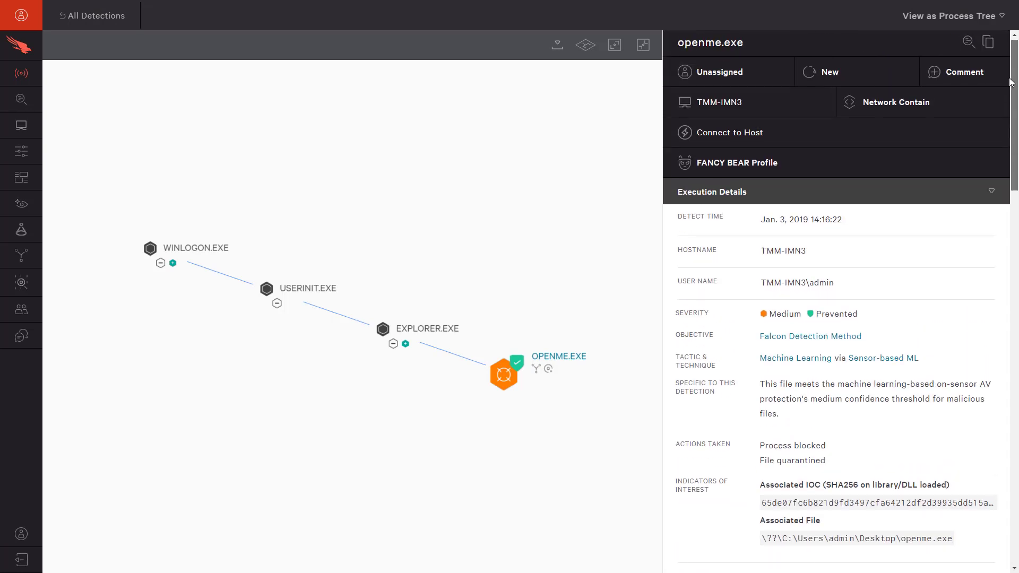
Scroll through the FANCY BEAR profile's Kill Chain list
scroll(down, 3)
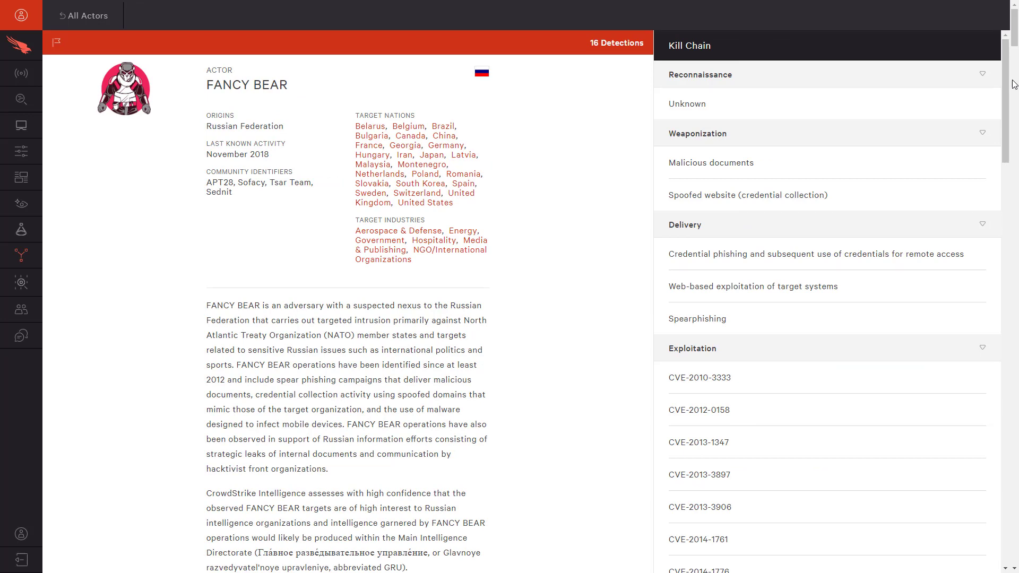
scroll(down, 3)
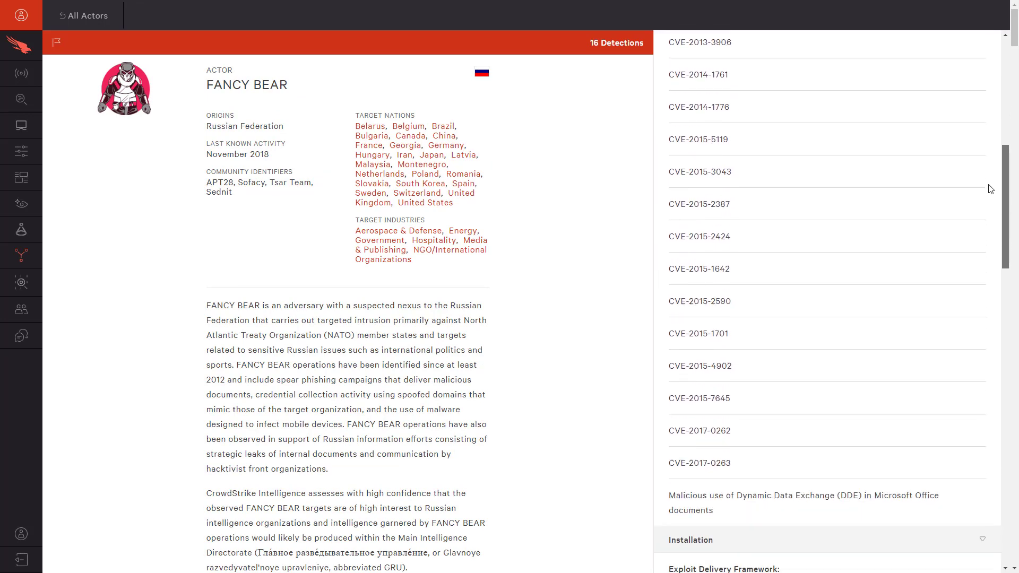
scroll(down, 3)
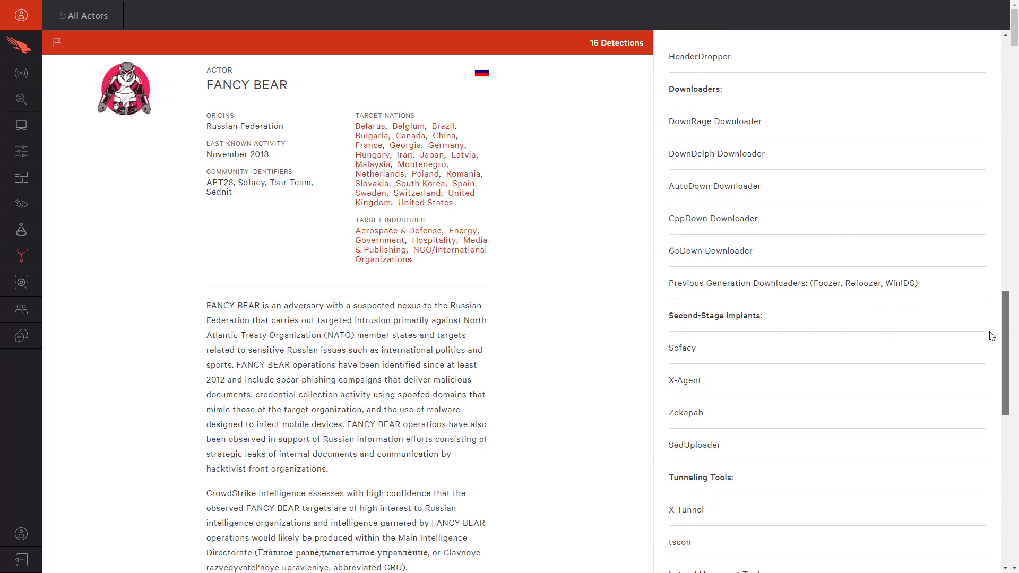
scroll(down, 3)
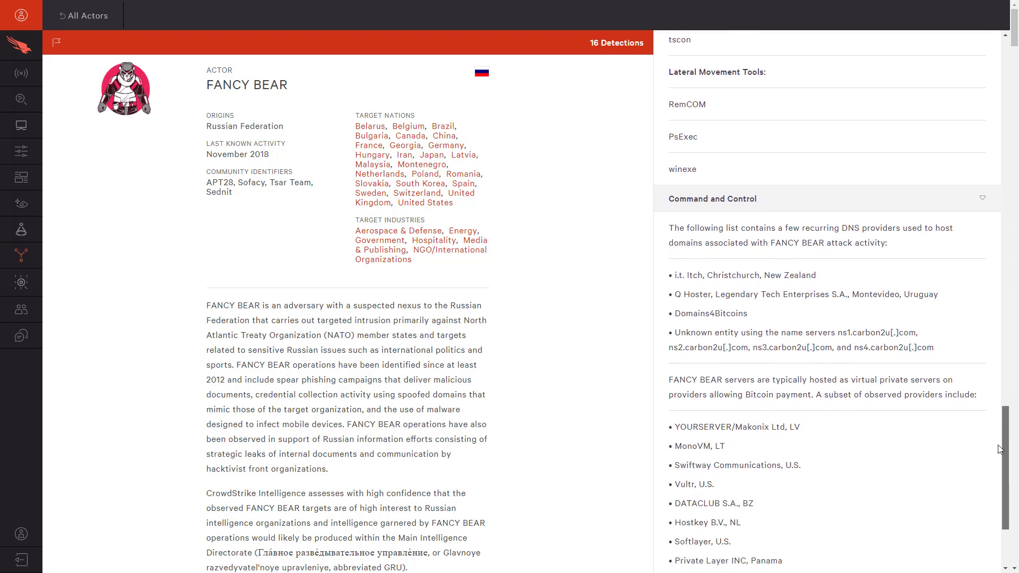
scroll(down, 3)
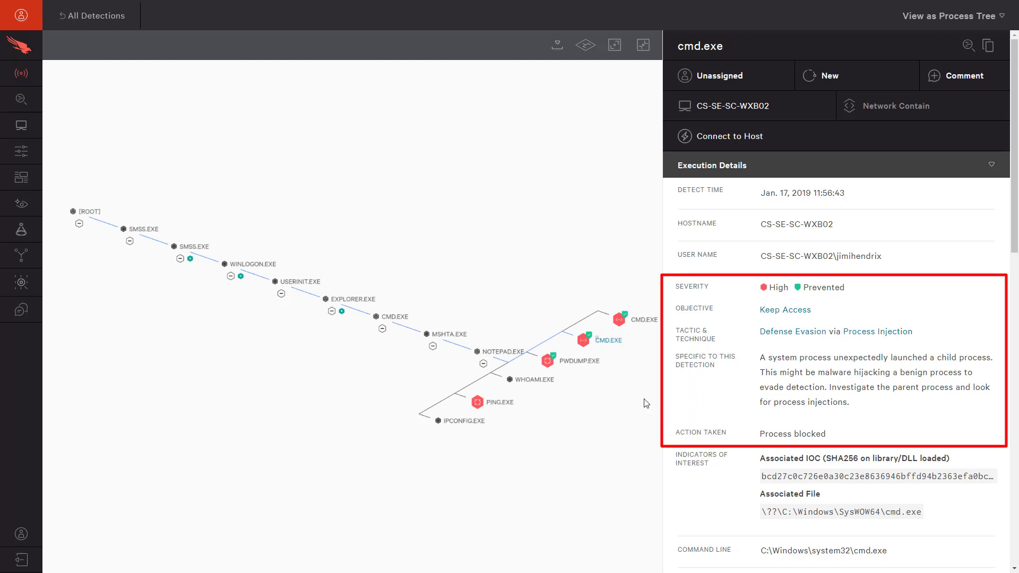
mouse_move(623, 388)
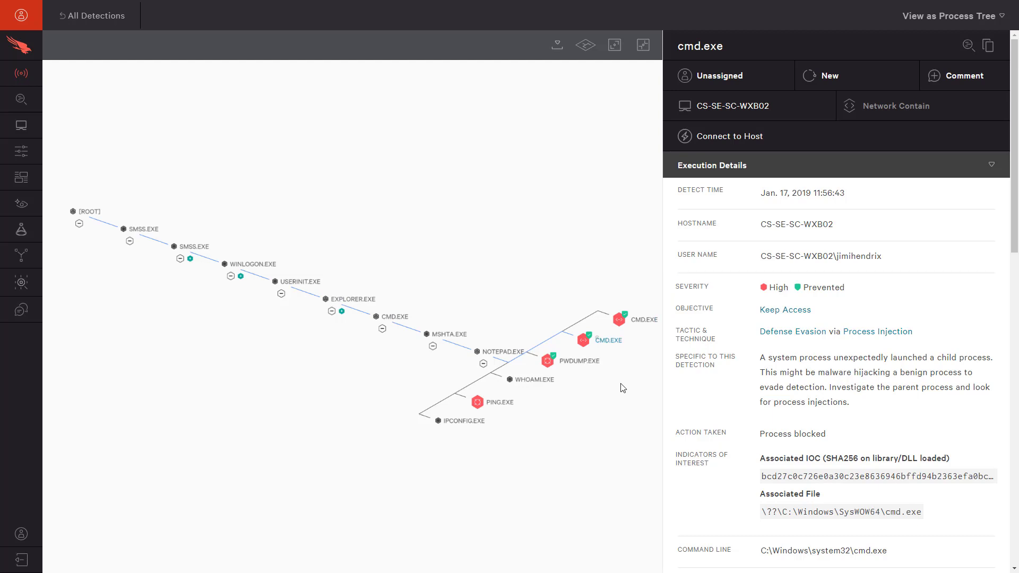
View pwdump.exe's cloud ML quarantine details, then PING.EXE's intelligence-indicator domain detection
click(547, 361)
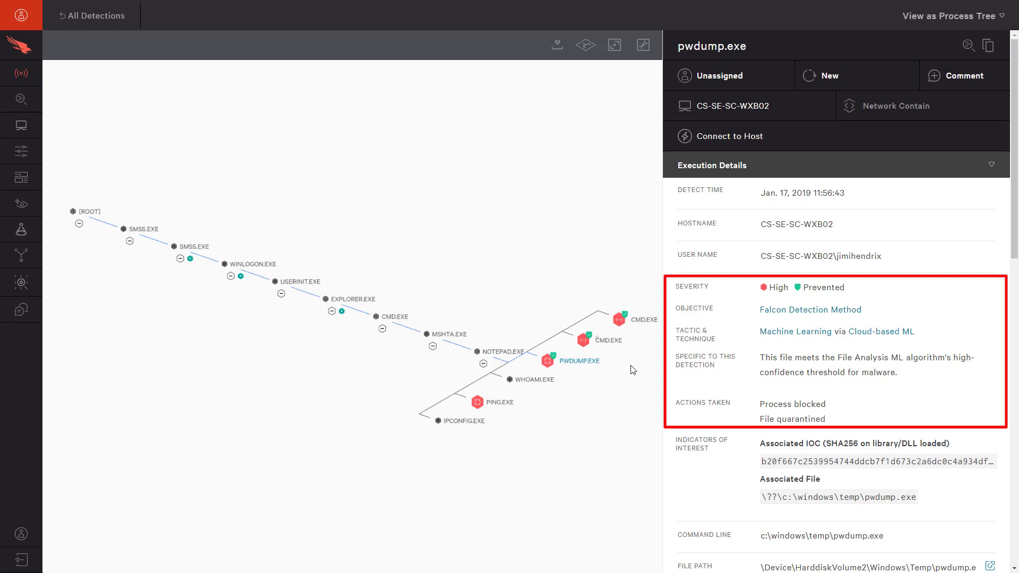
mouse_move(517, 408)
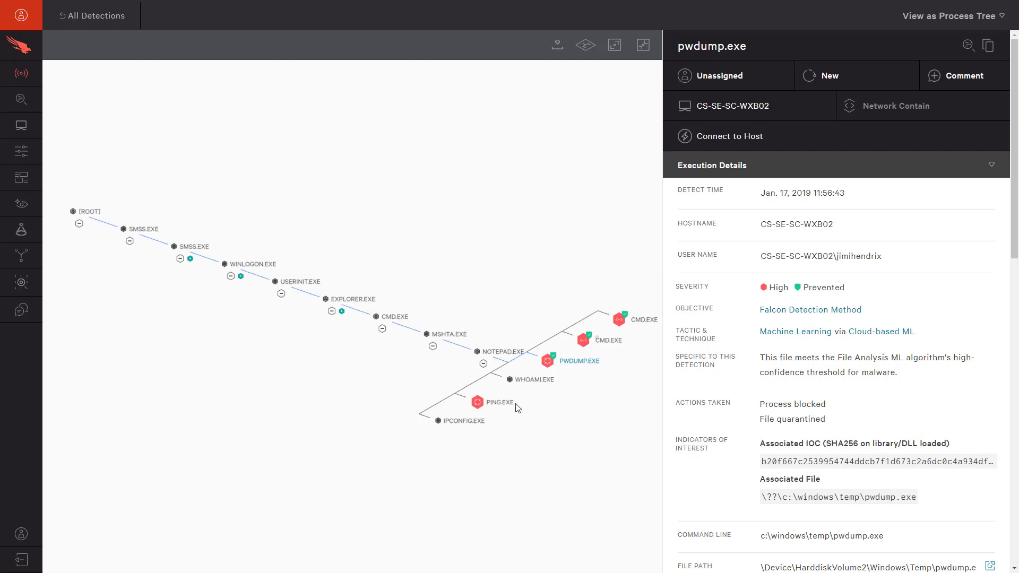
click(478, 403)
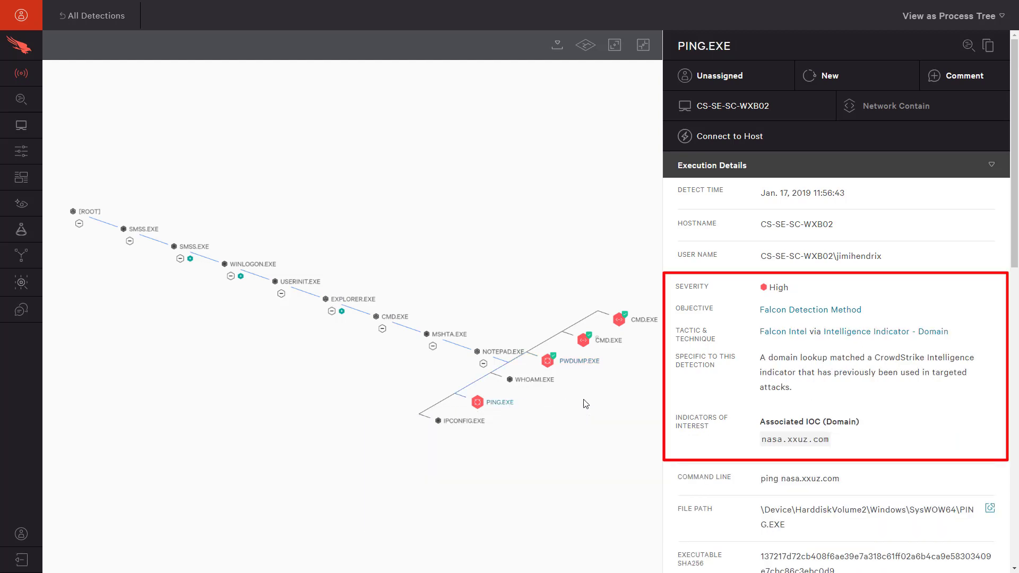